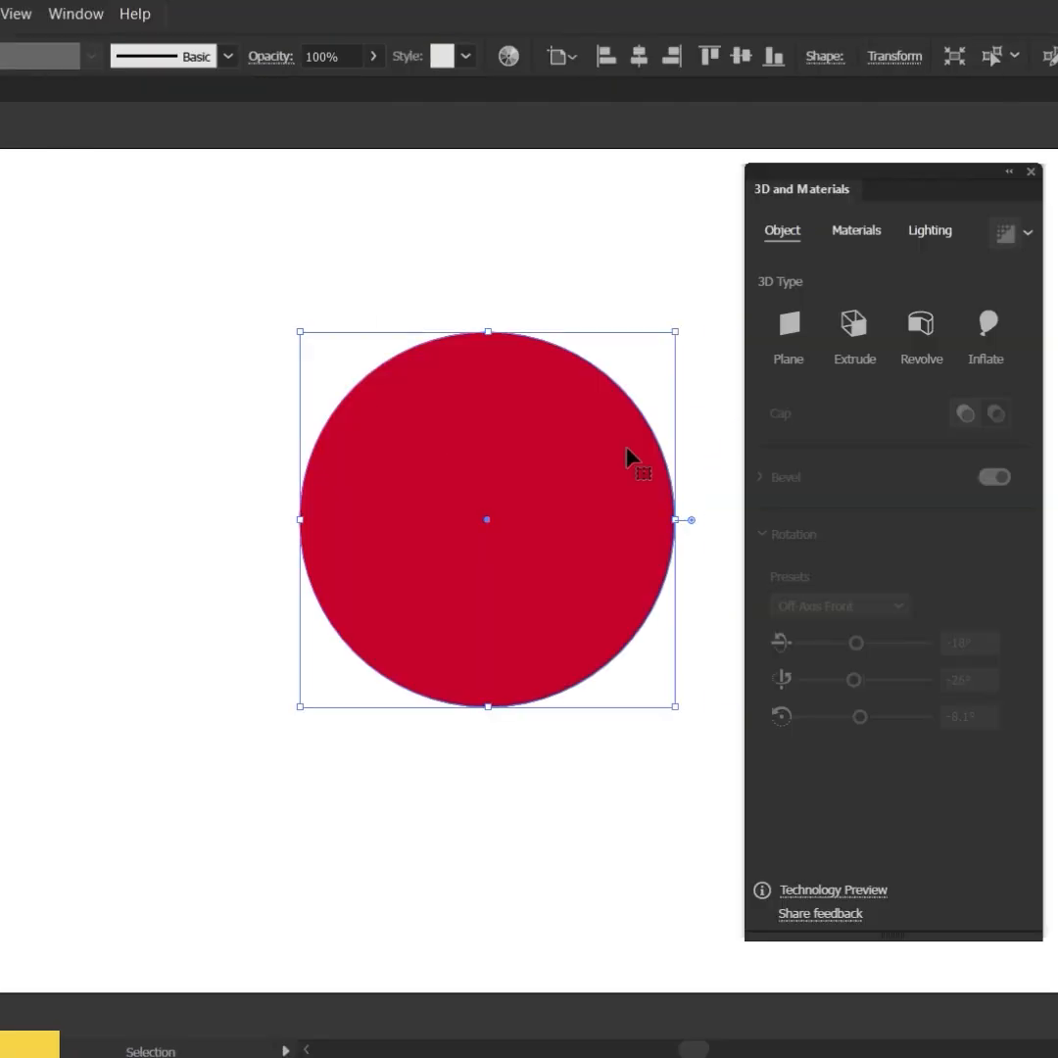
Inflate the red circle into a 3D apple and add the leaf and stem shapes.
left_click(919, 323)
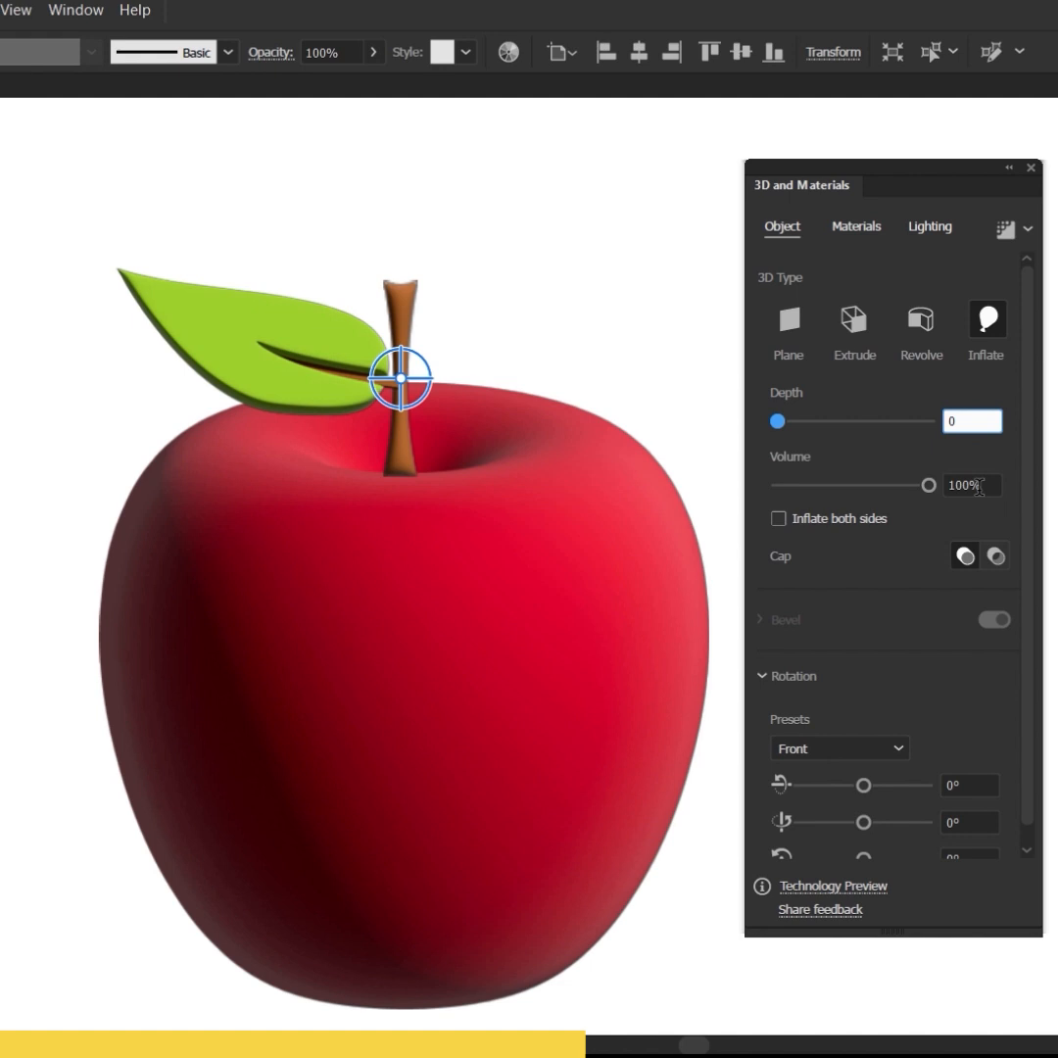
left_click_drag(865, 784, 851, 764)
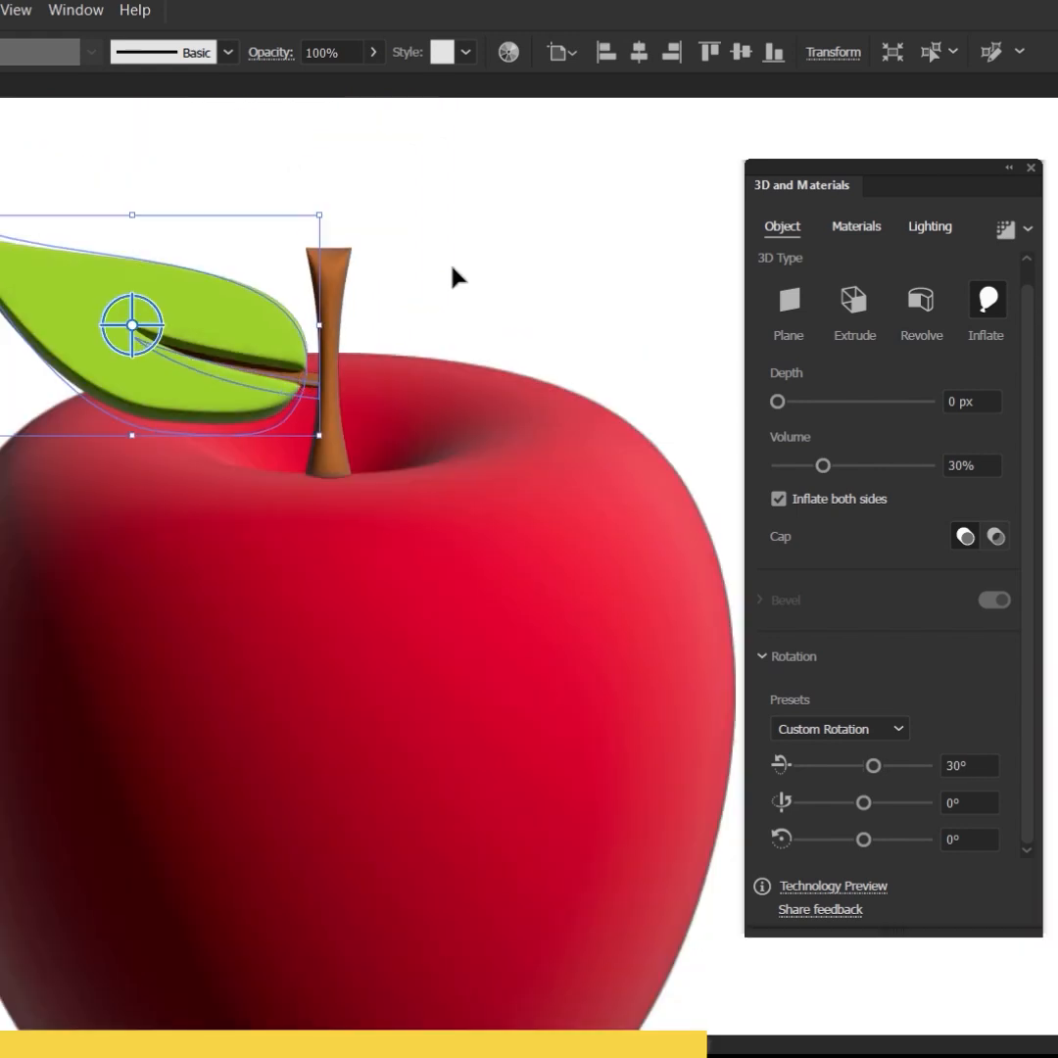
Give the apple body a glossy material with Roughness 0.2 and Metallic 0.2.
left_click(855, 227)
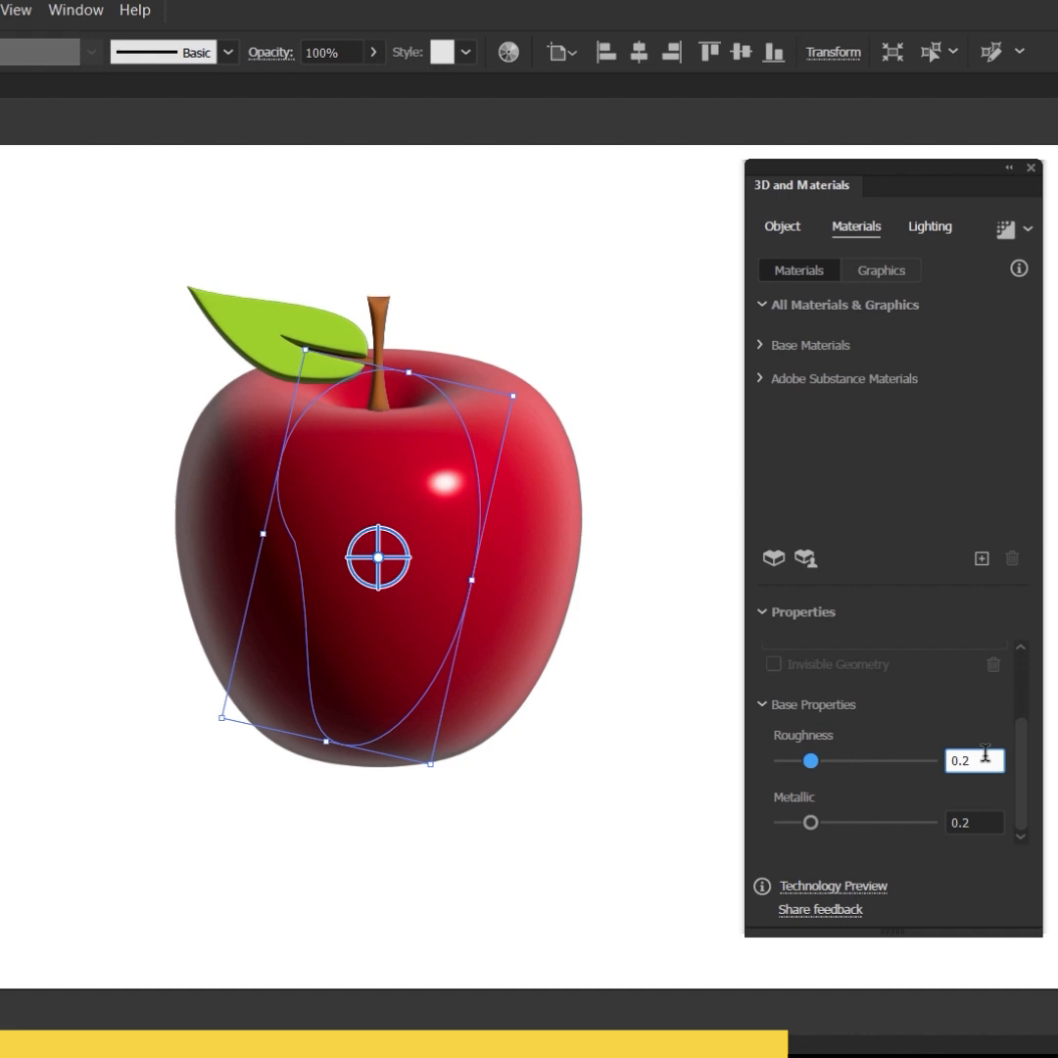
left_click(929, 228)
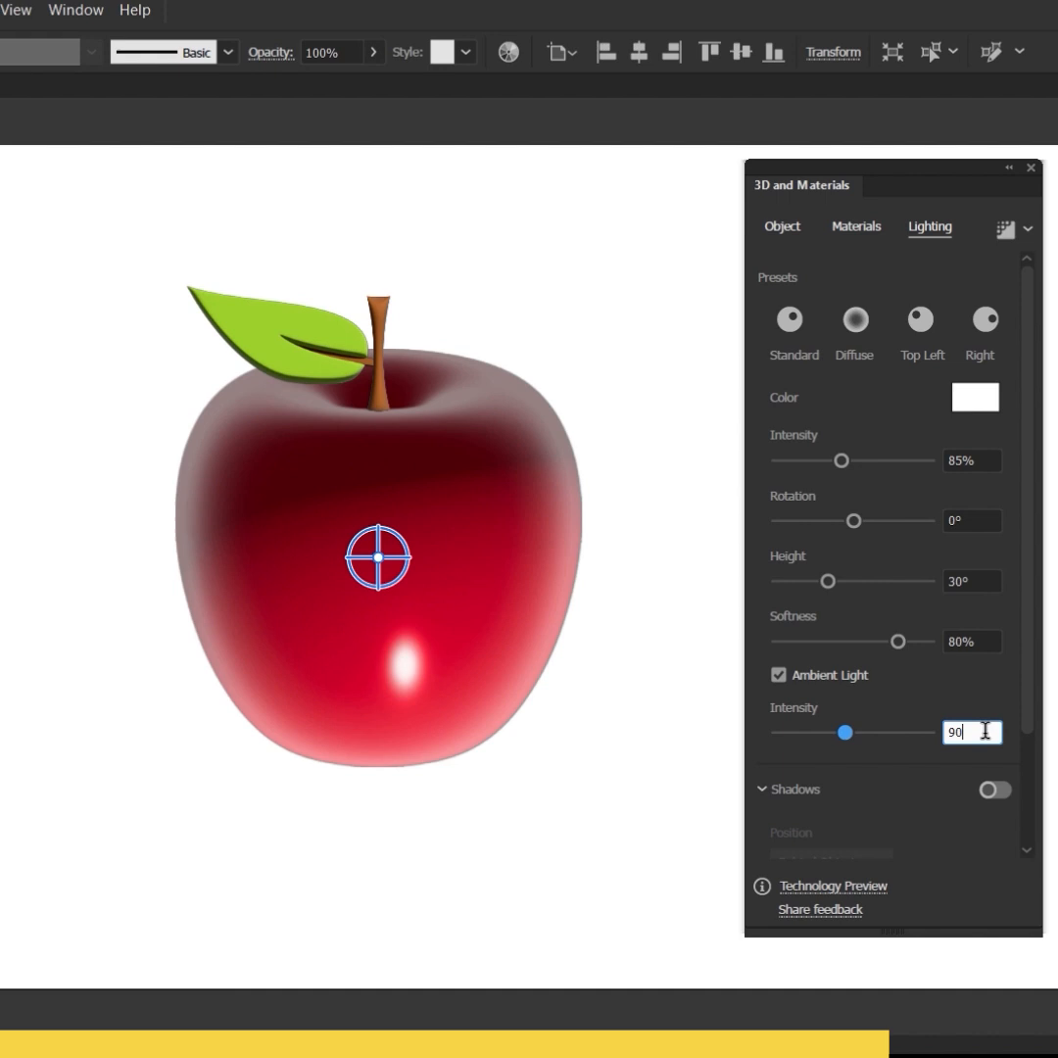
Enable Shadows on the apple with the position set to Below Object.
left_click(996, 790)
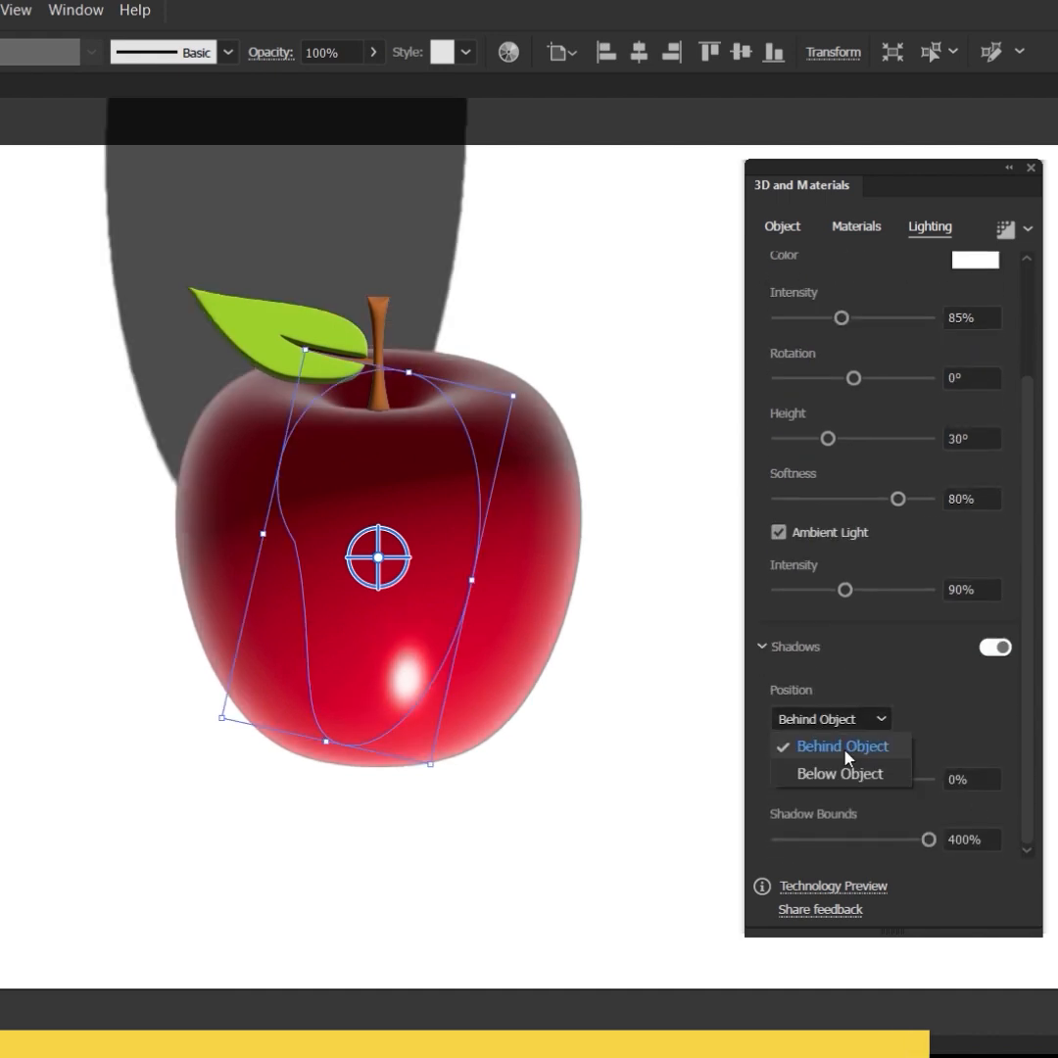
left_click(838, 772)
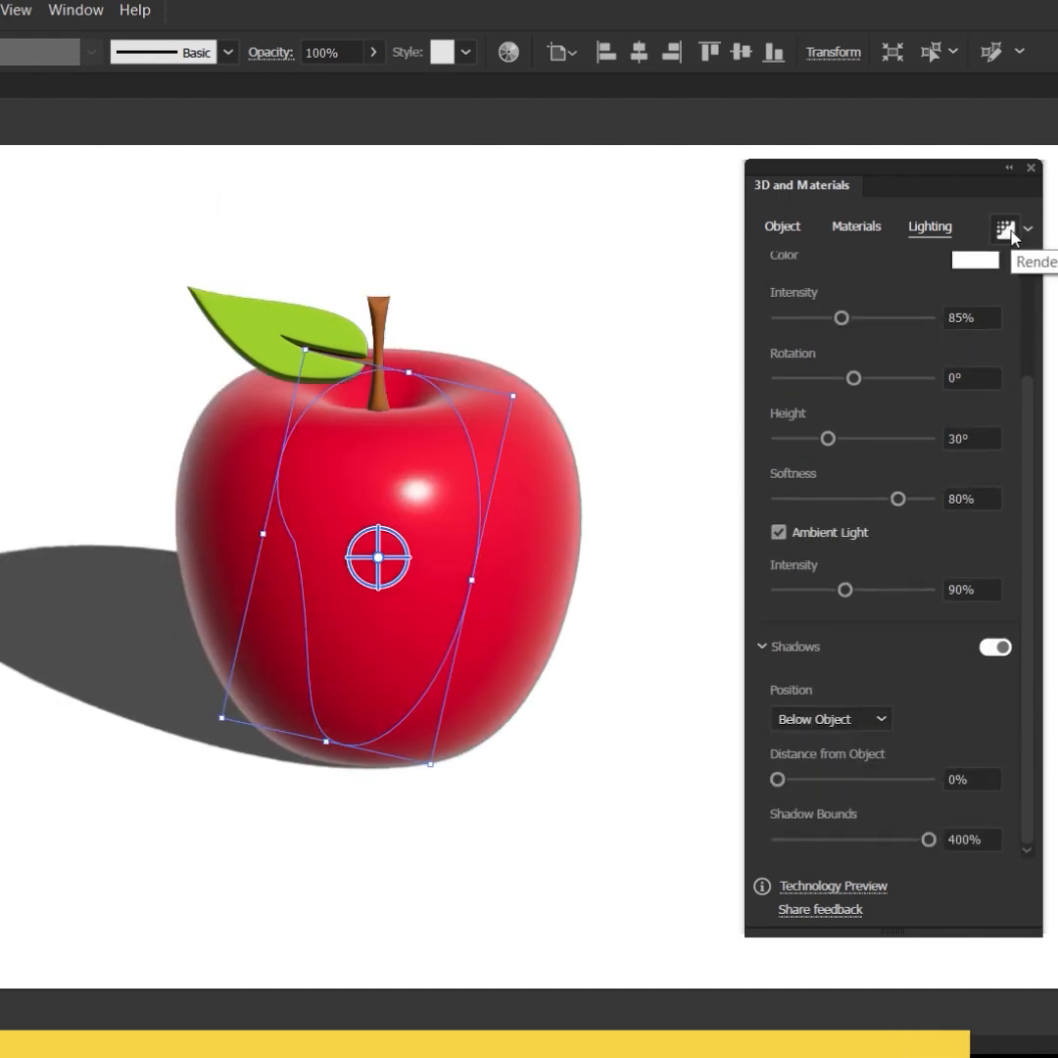